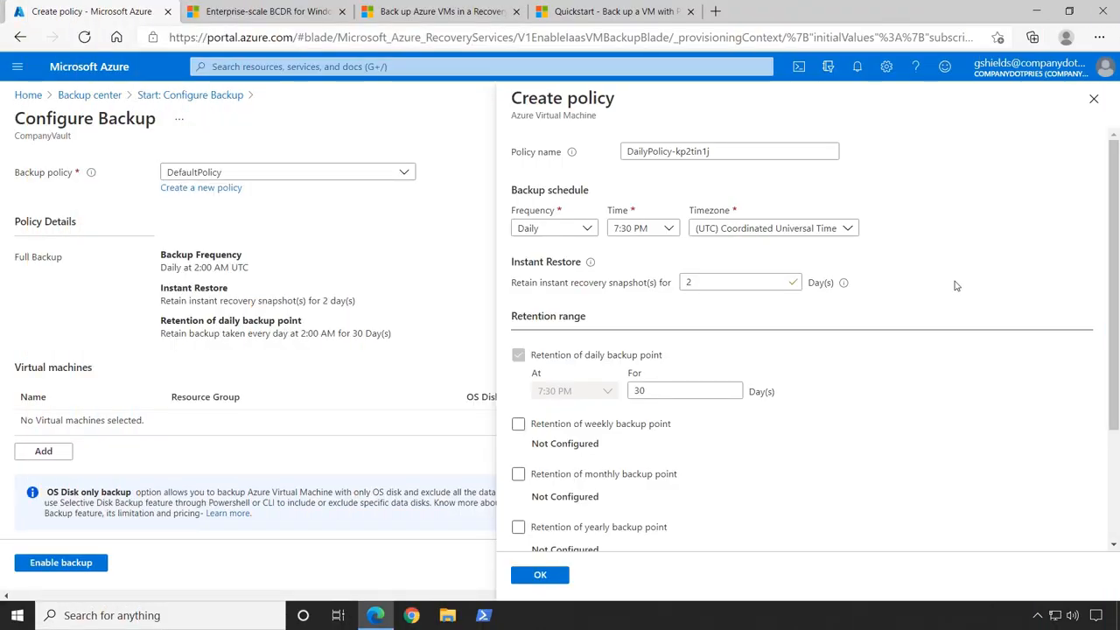
{"action": "mouse_move", "coordinate": [899, 231]}
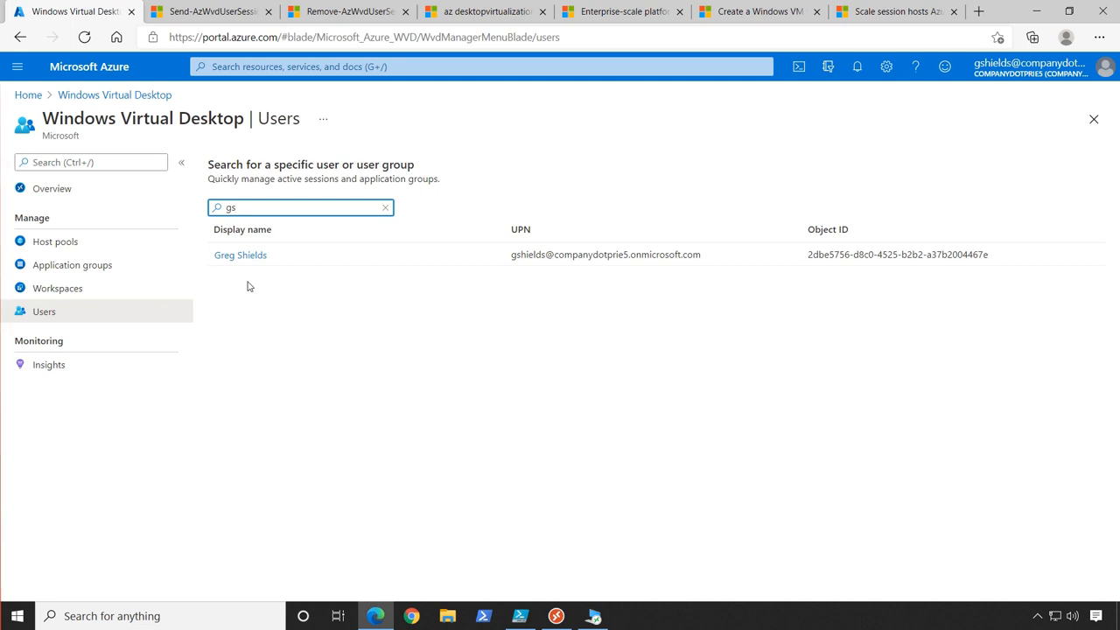
Select the matching user in the Windows Virtual Desktop Users list.
{"action": "left_click", "coordinate": [519, 616]}
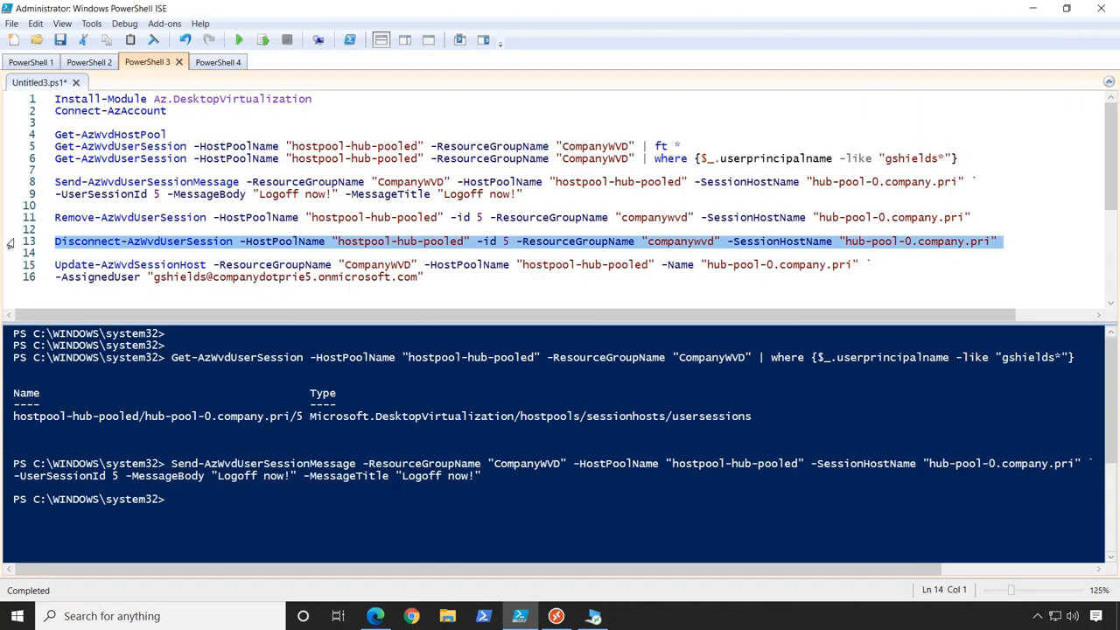